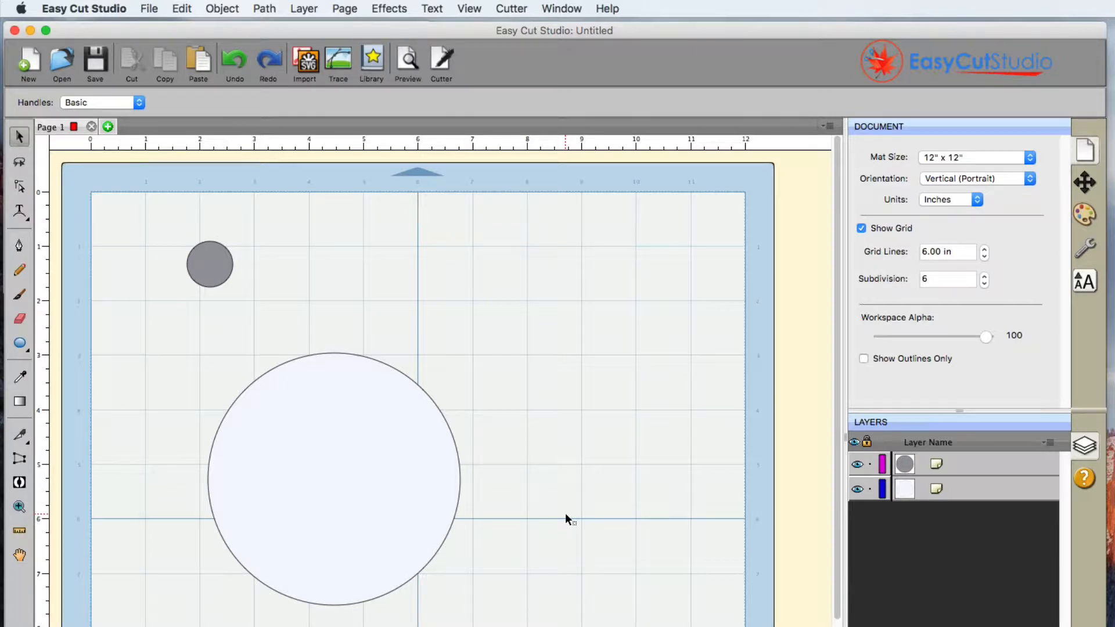
mouse_move(544, 539)
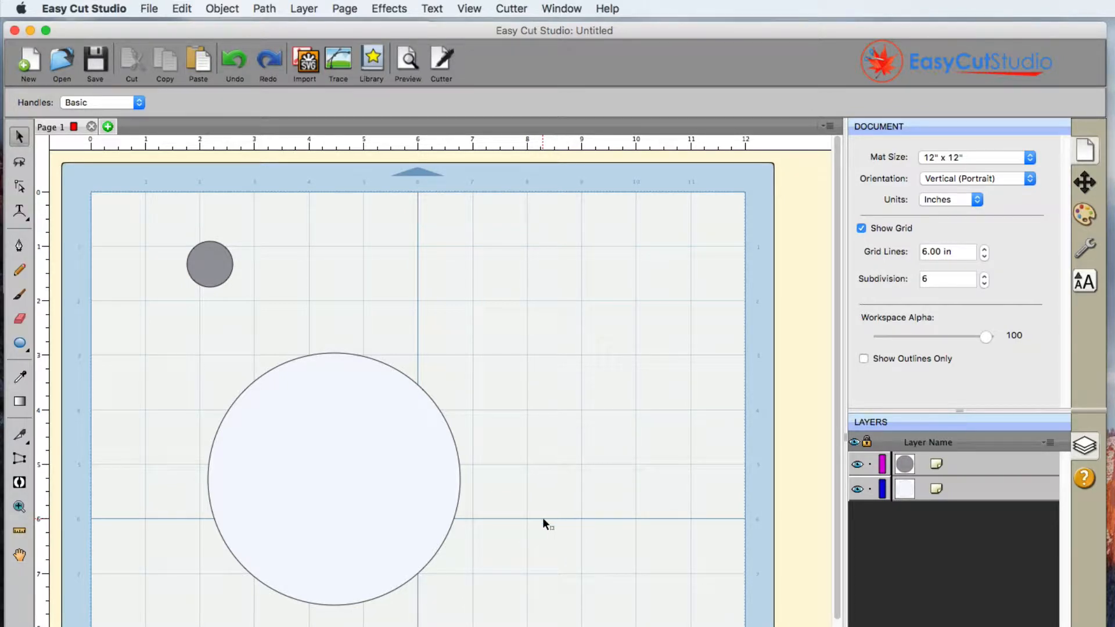
mouse_move(484, 460)
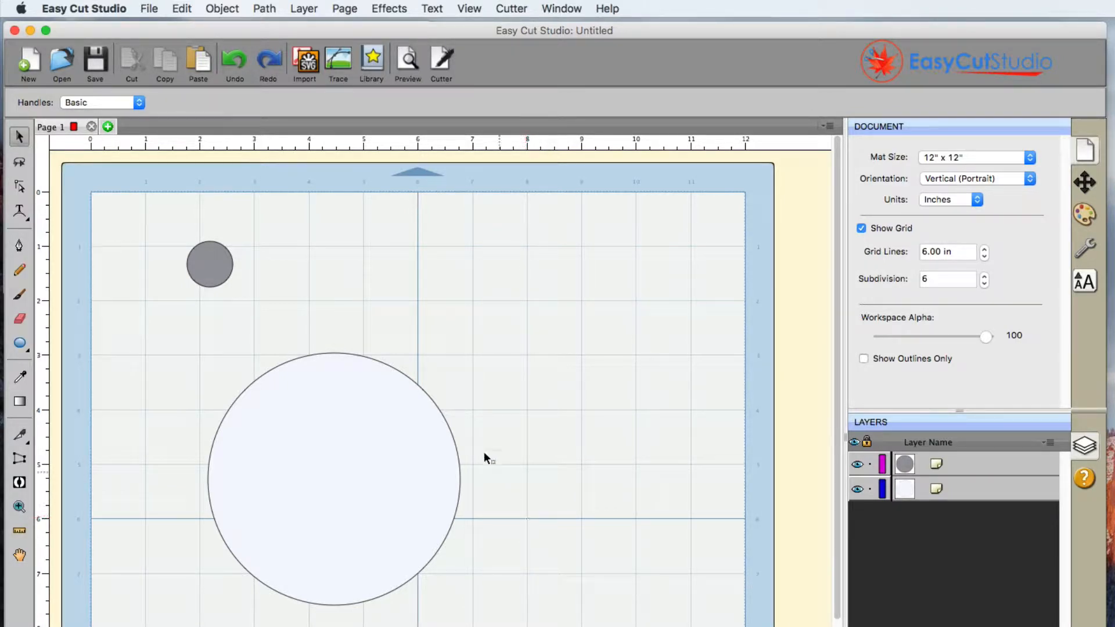
Step: Select the large circle's layer and the small grey circle together as a pair
click(905, 464)
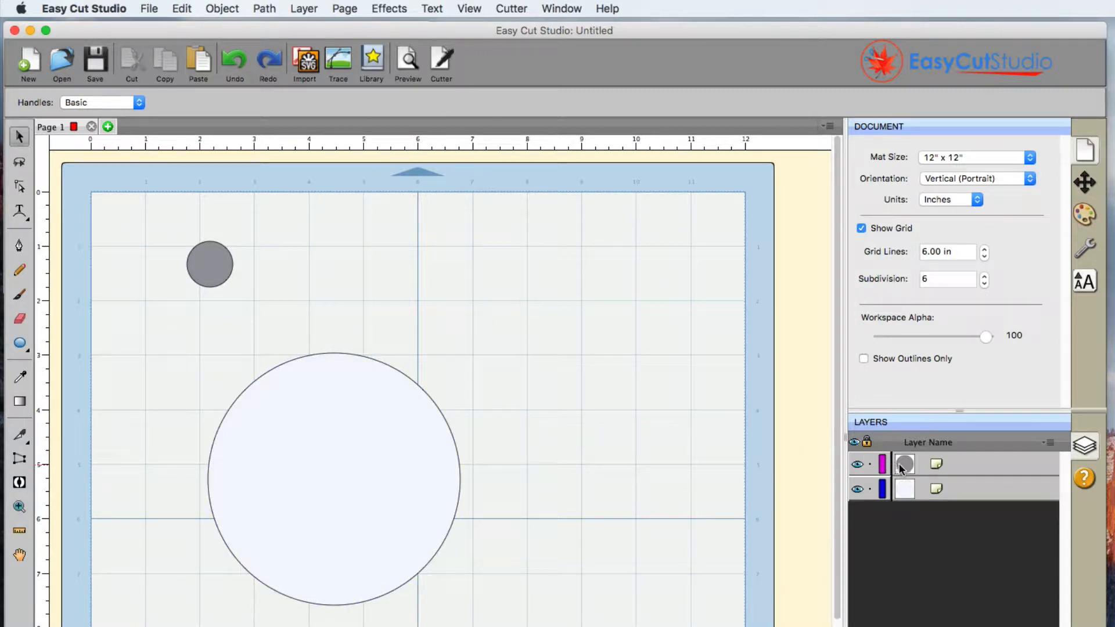
click(209, 264)
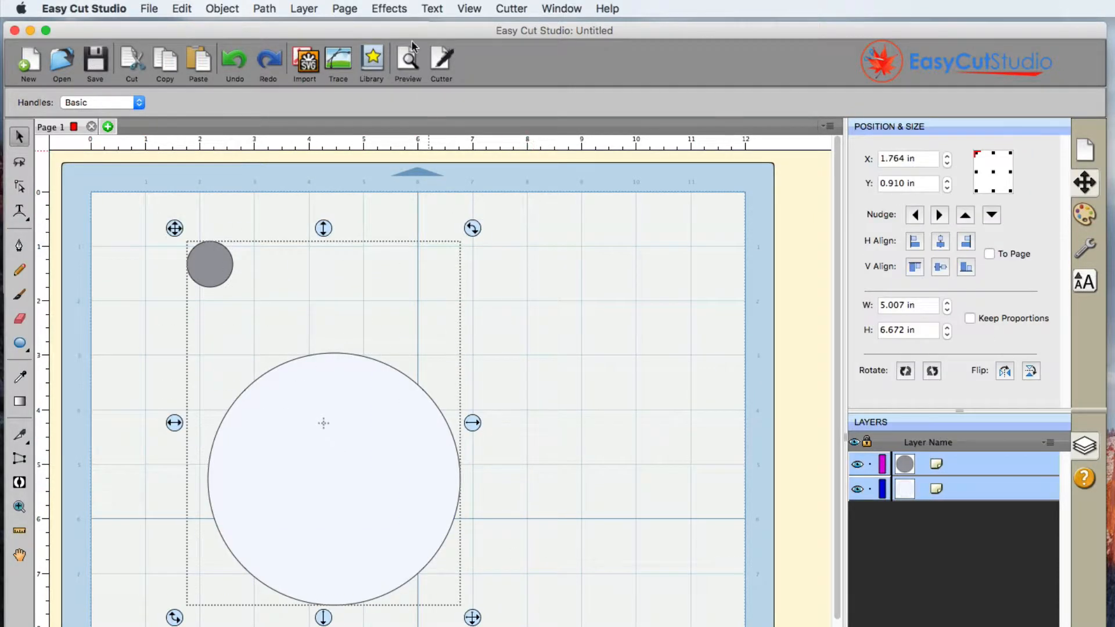
Step: Start Effects > Object On Path on the pair with Auto Preview enabled
click(388, 8)
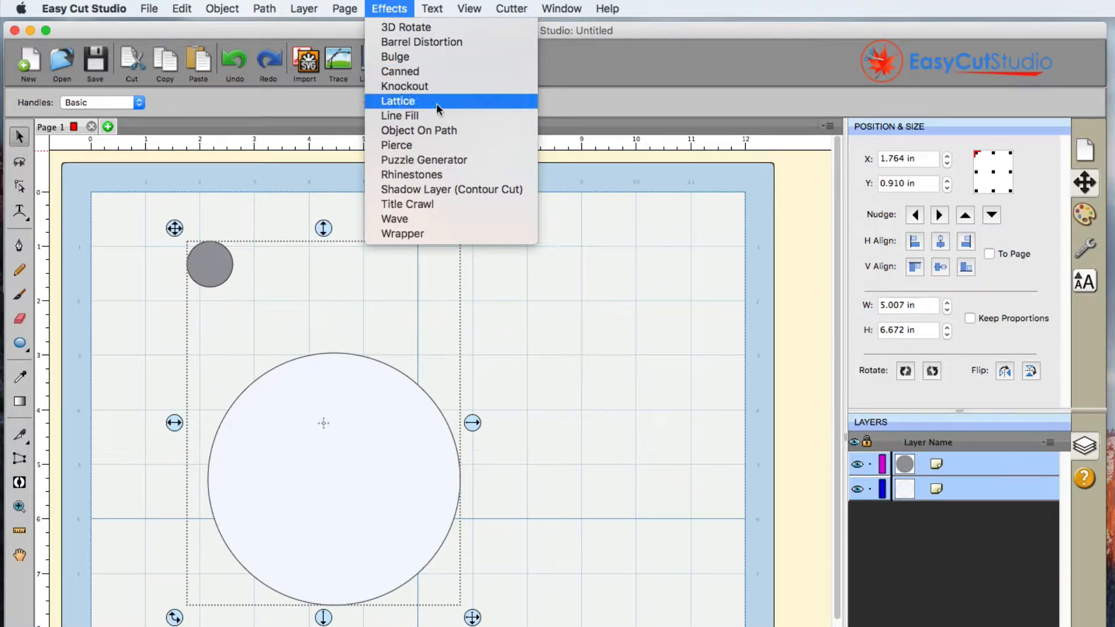
click(419, 130)
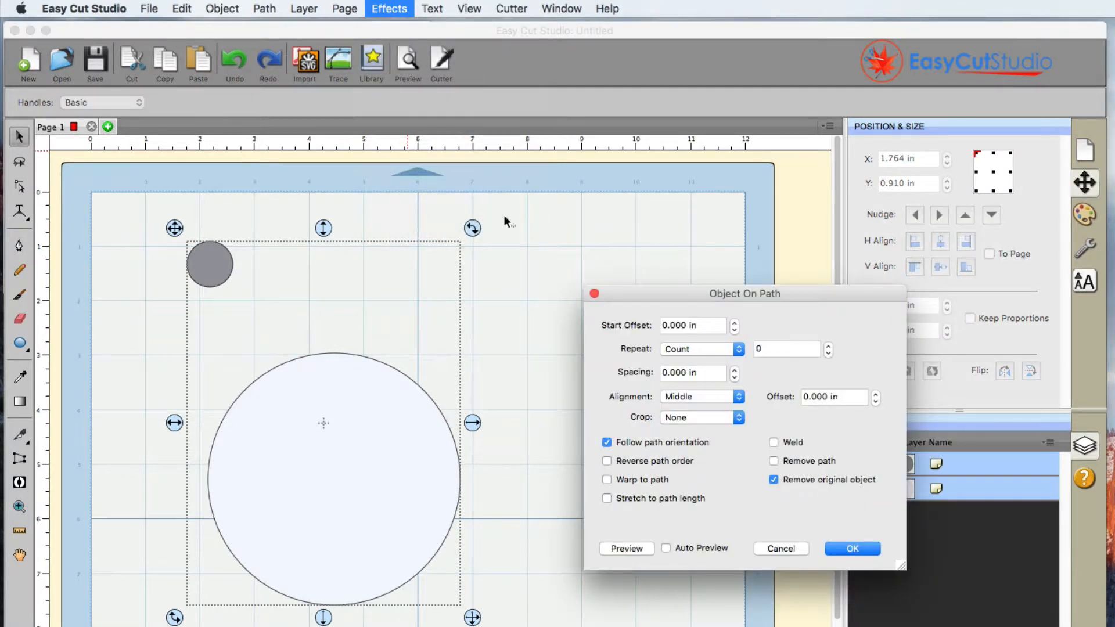
mouse_move(673, 351)
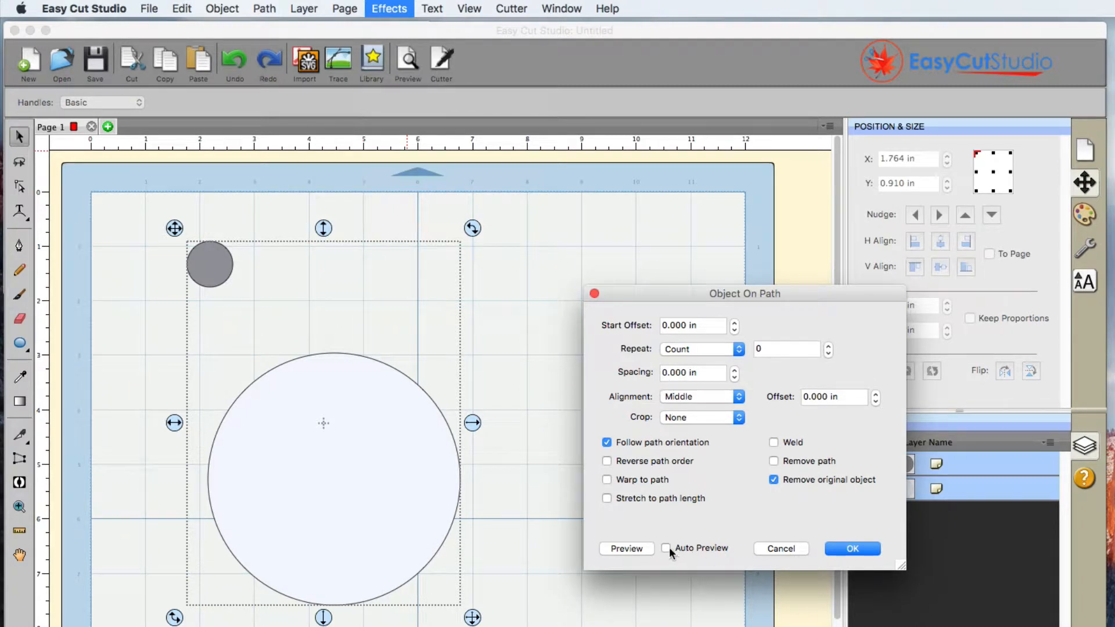
click(665, 548)
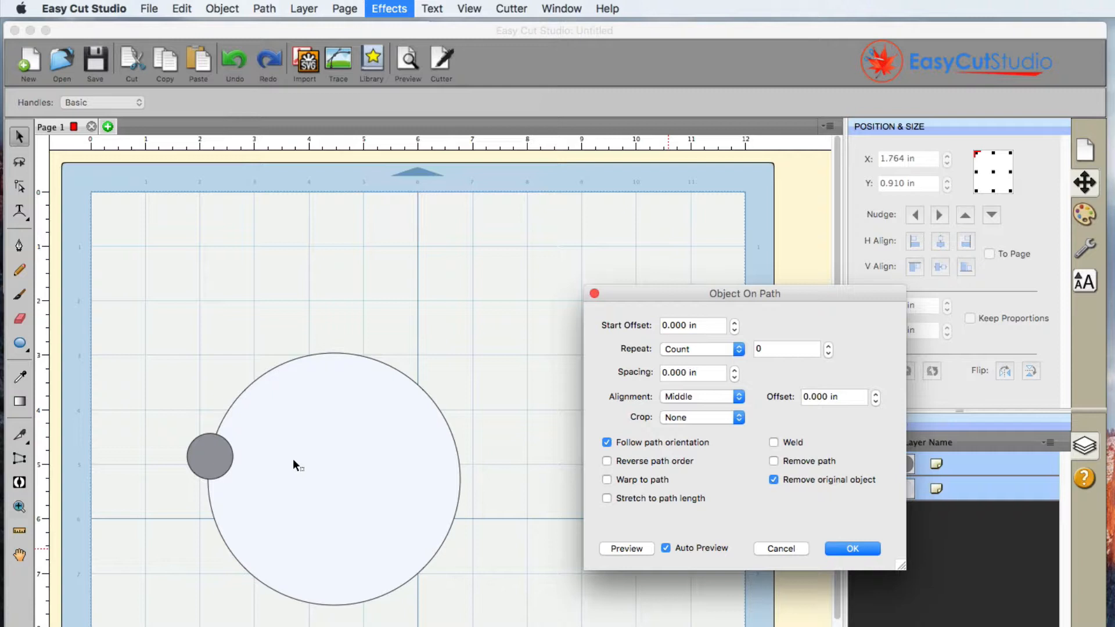
mouse_move(226, 480)
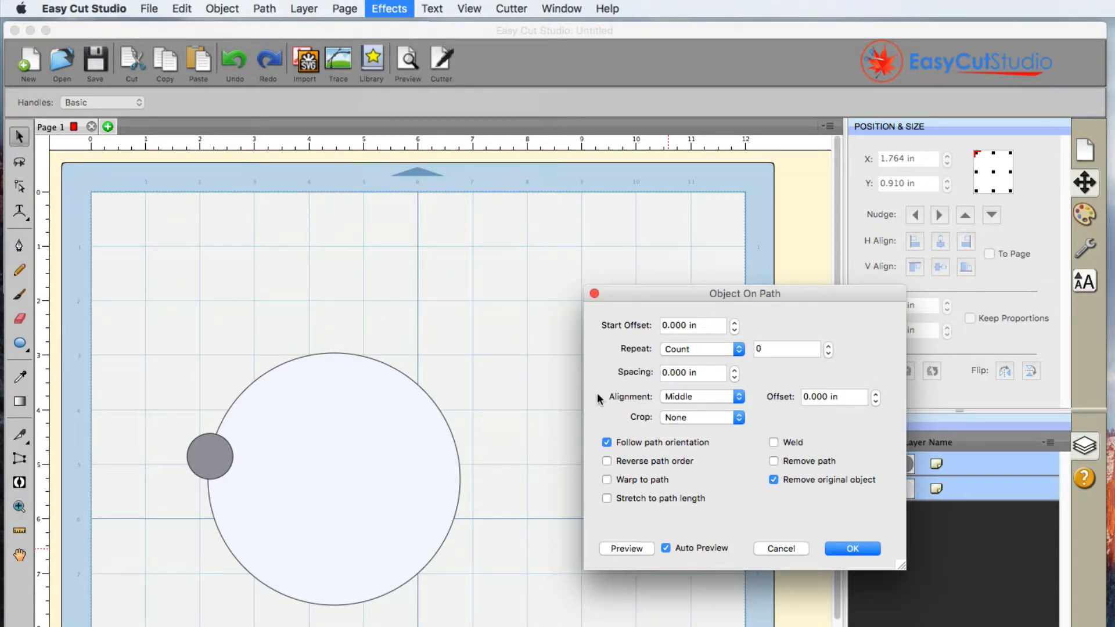
mouse_move(705, 354)
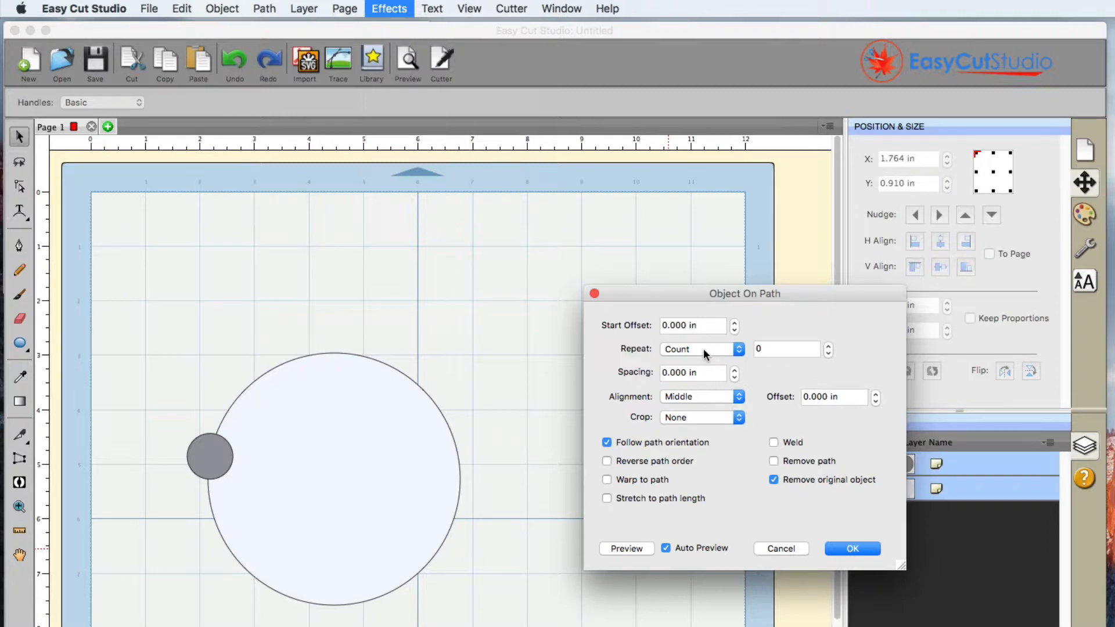
Step: Set Repeat to Fill path length with Spacing -0.05 in, removing the original, and apply the effect
click(702, 349)
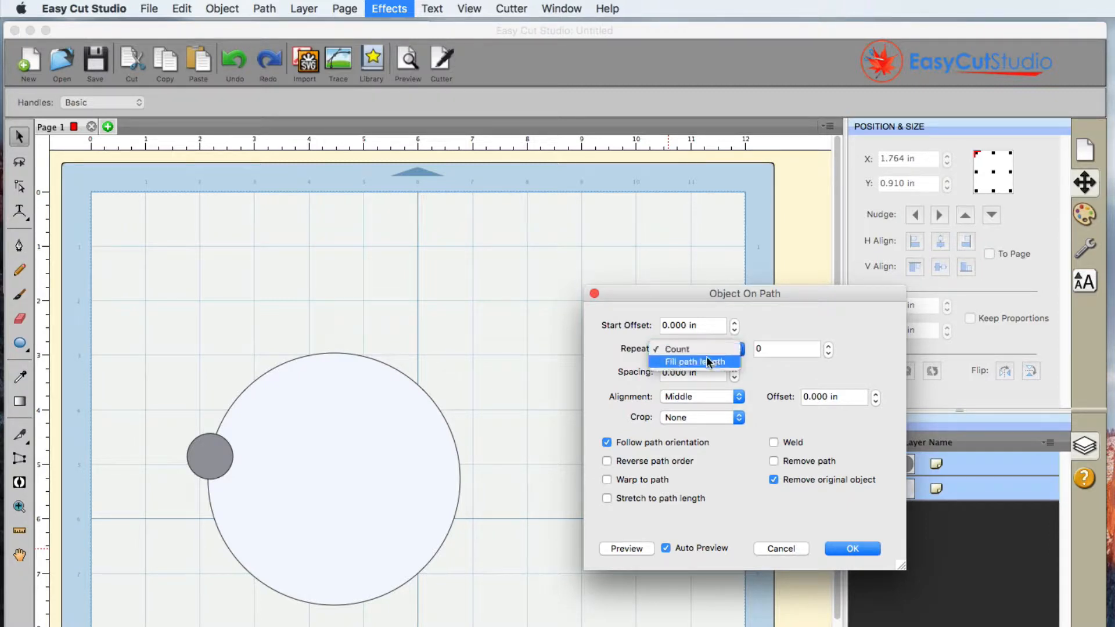
mouse_move(713, 368)
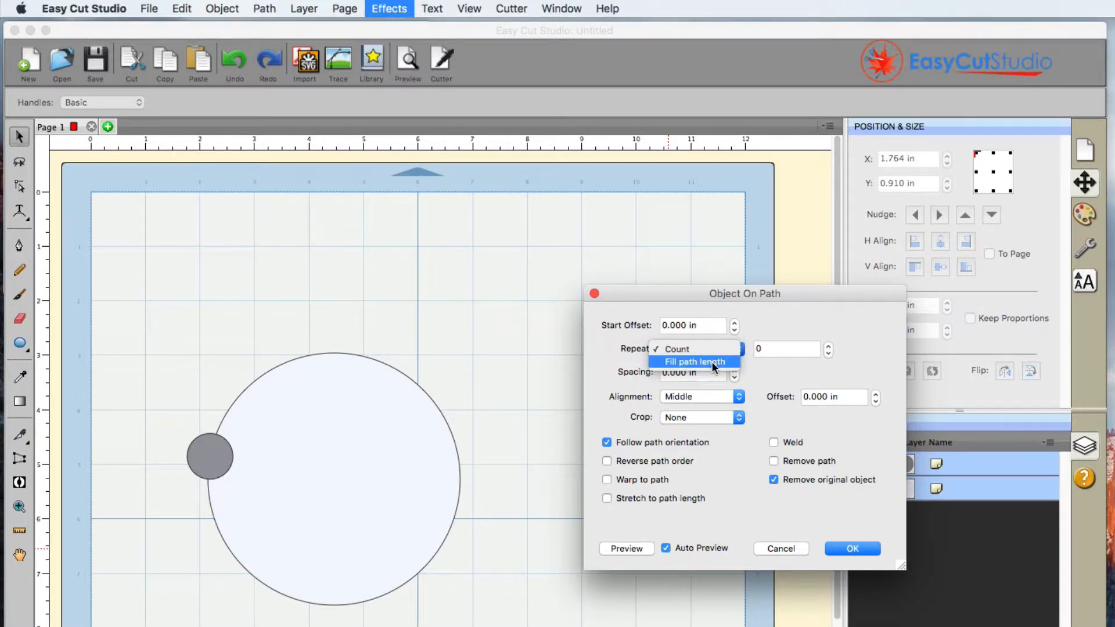
click(696, 361)
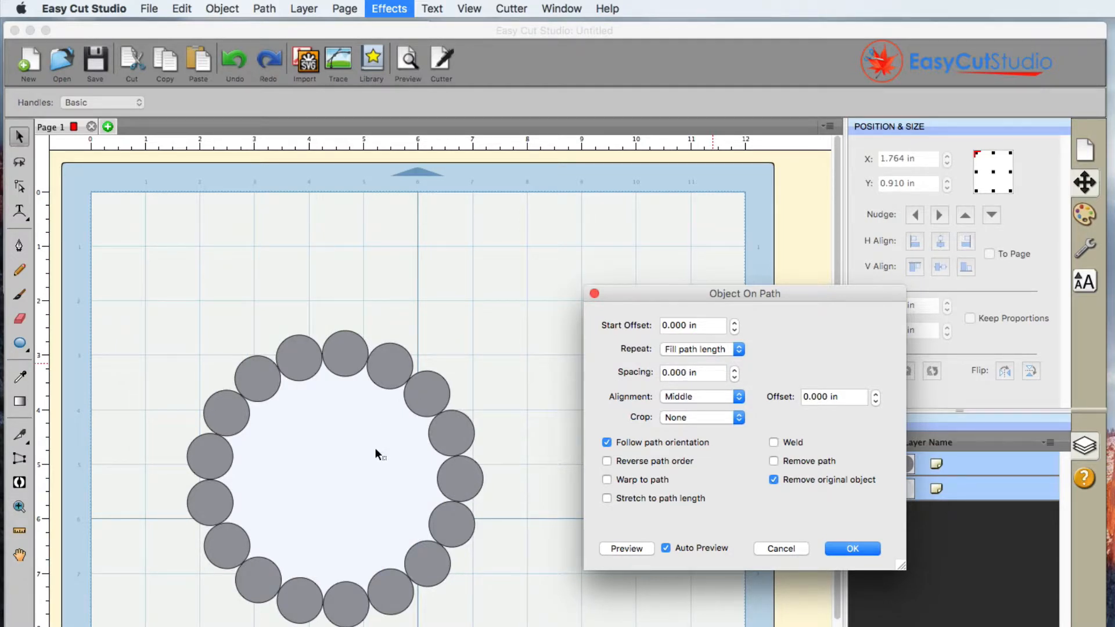
mouse_move(327, 600)
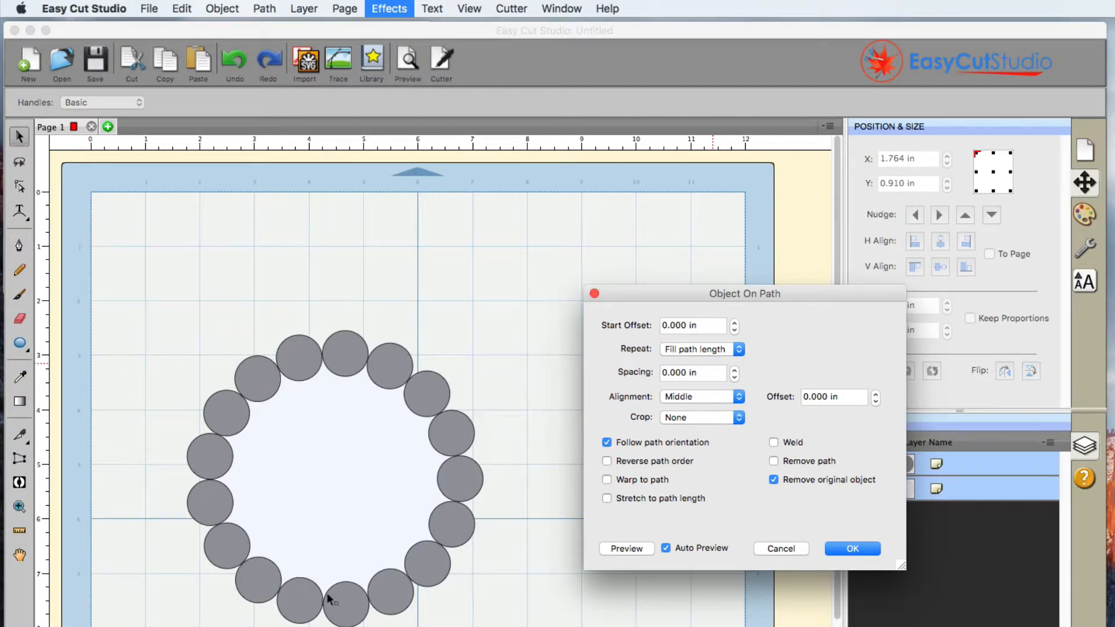
mouse_move(678, 372)
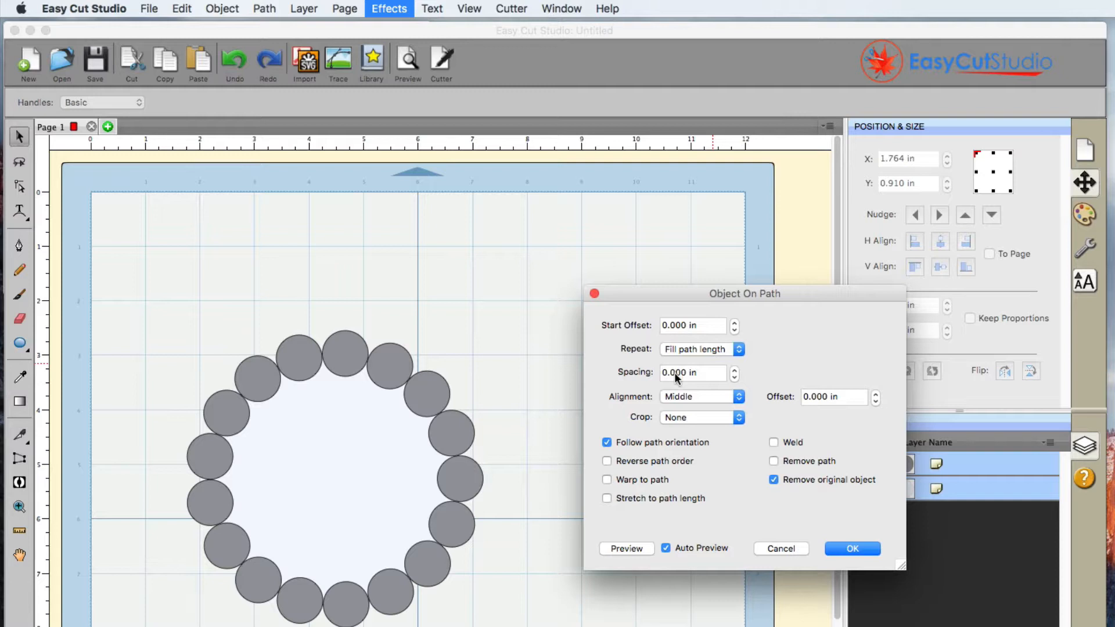
click(734, 369)
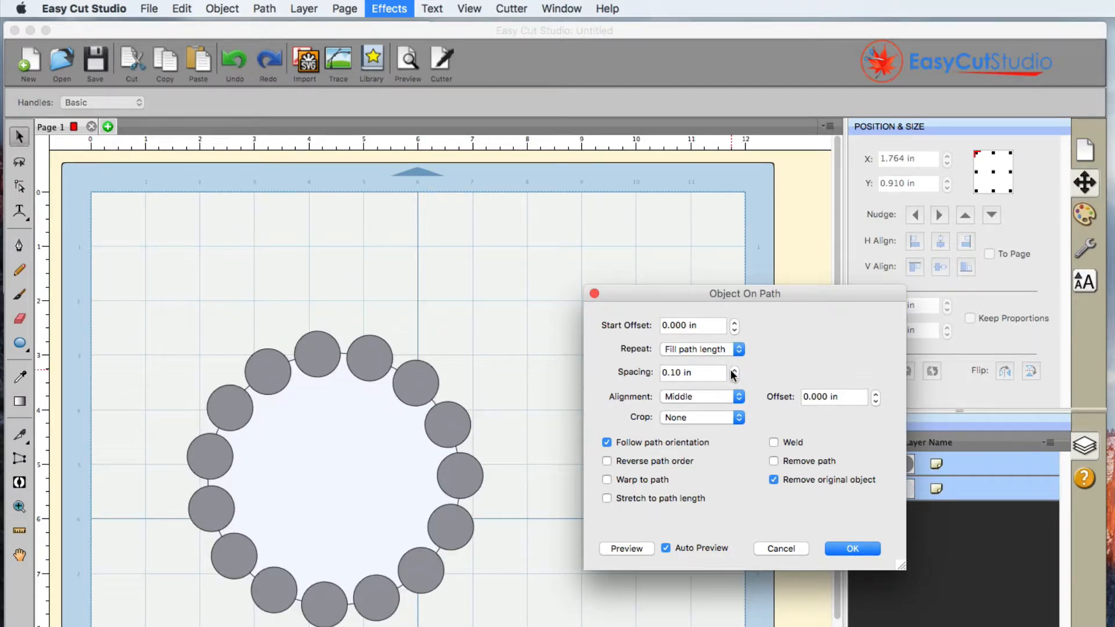
click(734, 377)
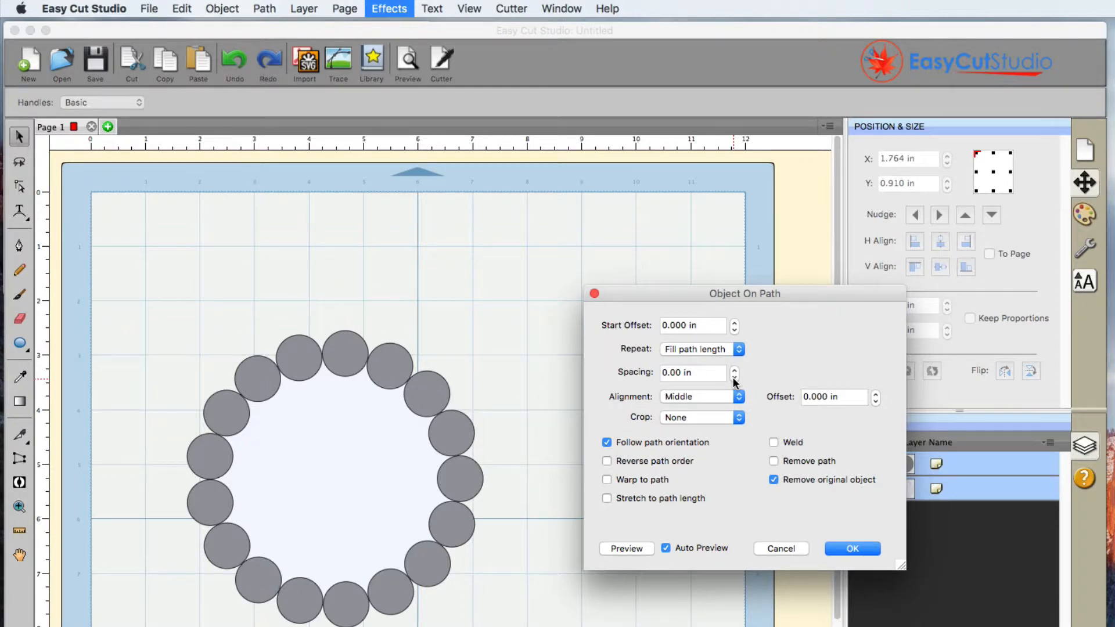
click(734, 377)
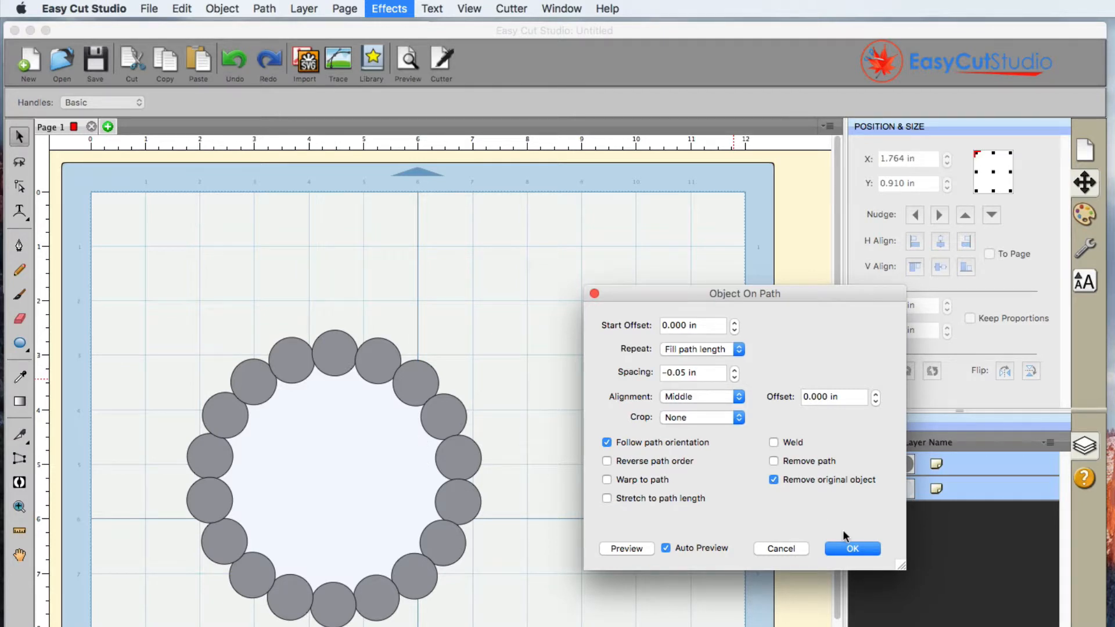
click(852, 548)
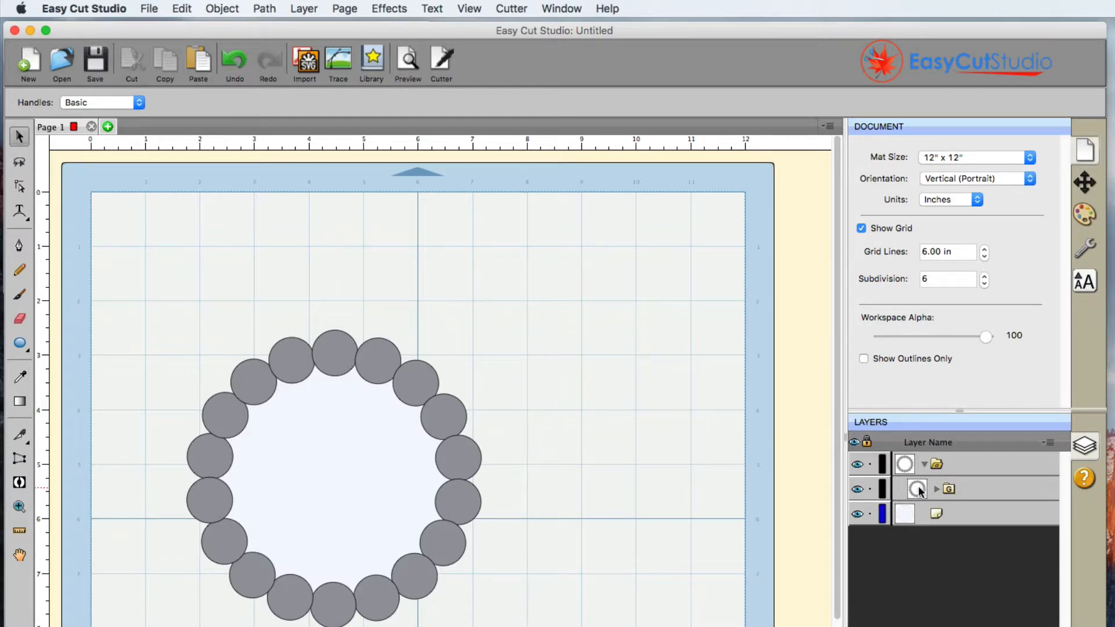
Step: Select the ring circles group and merge it into one scalloped outline with Path > Union
click(920, 489)
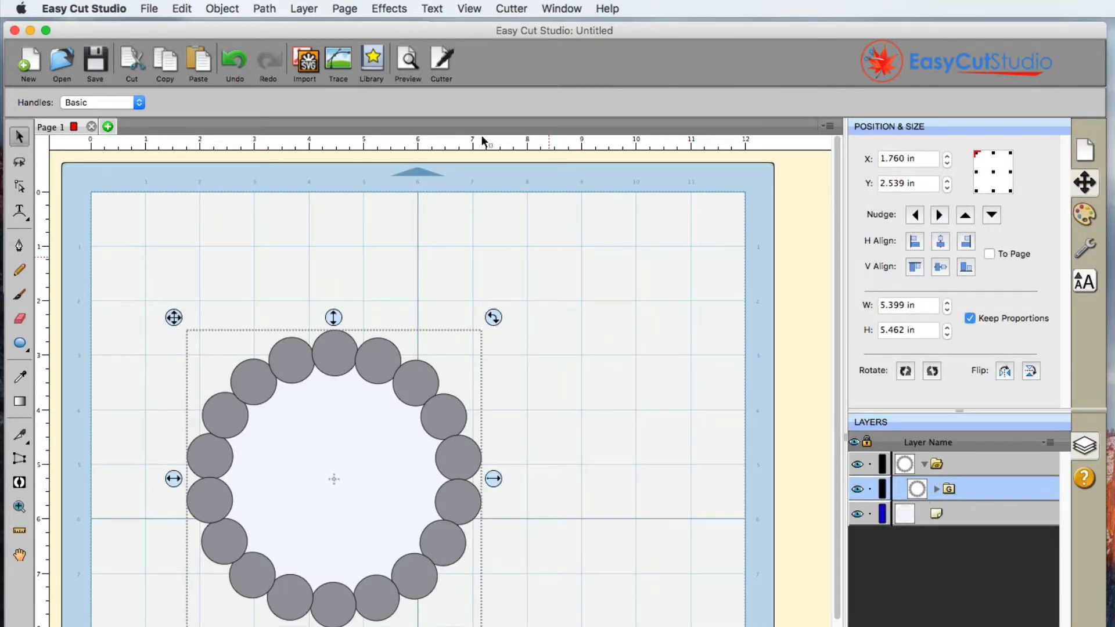
click(264, 8)
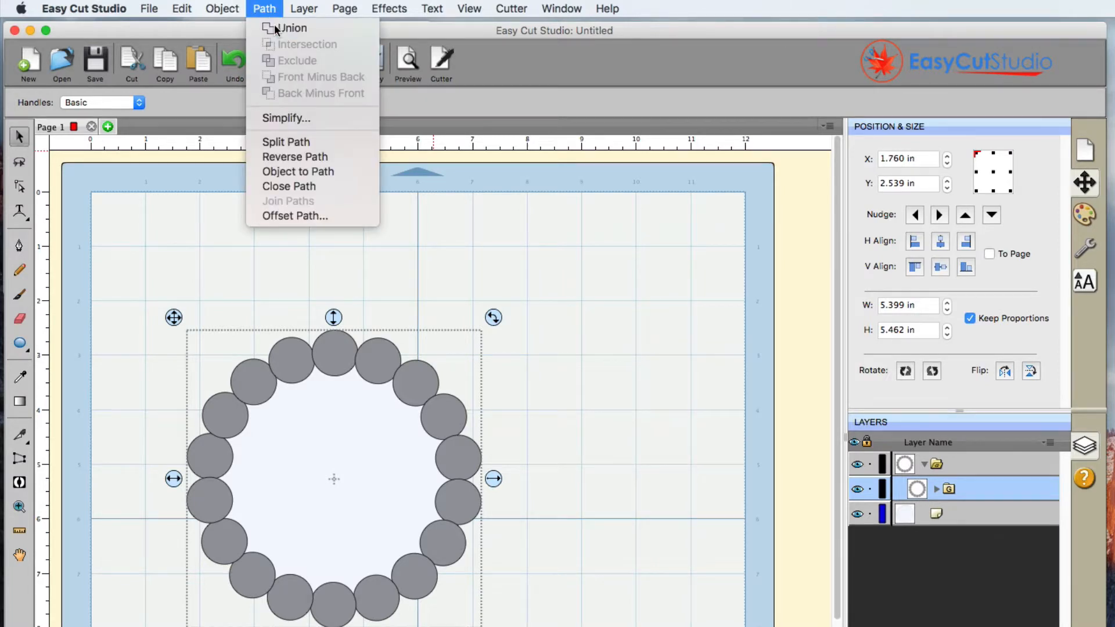
click(291, 28)
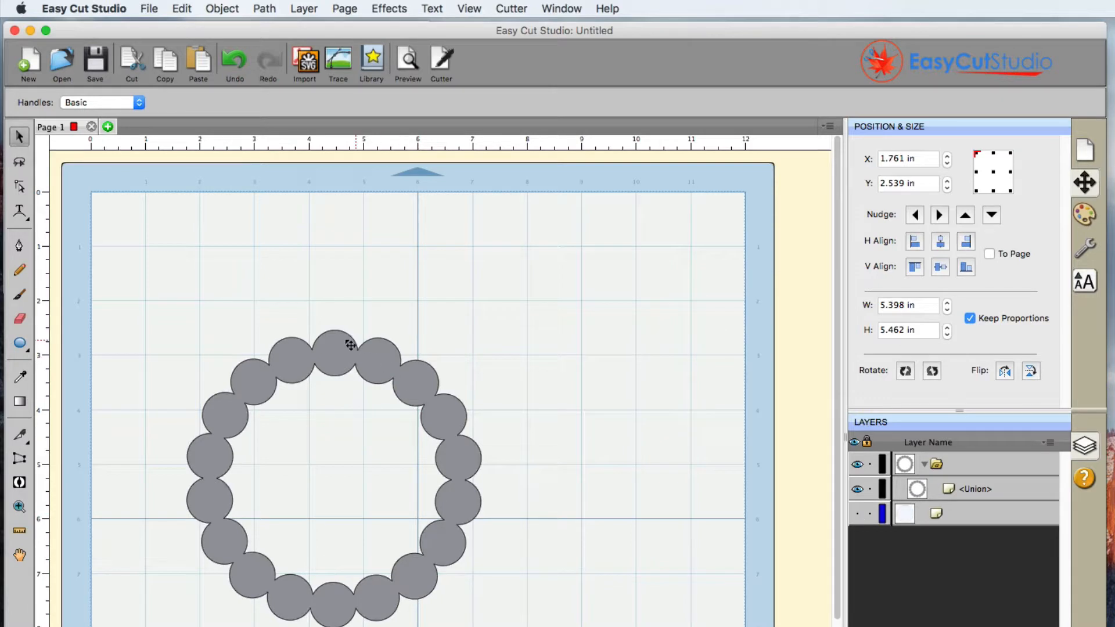
mouse_move(422, 387)
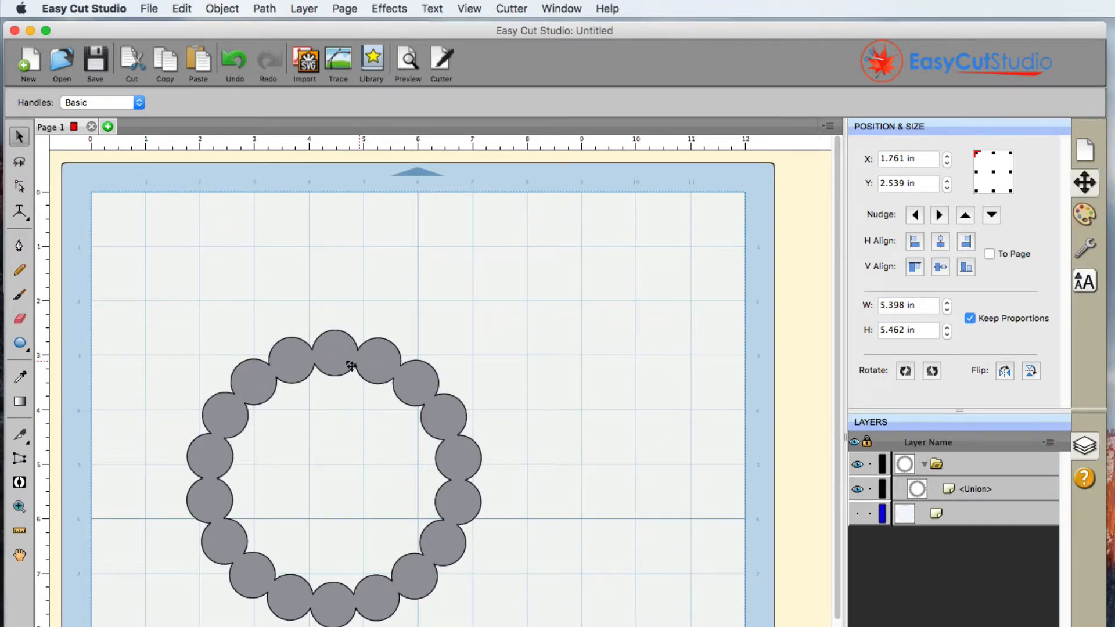
Step: Select the large inner circle and set its fill to bright green via Fill & Stroke
click(857, 514)
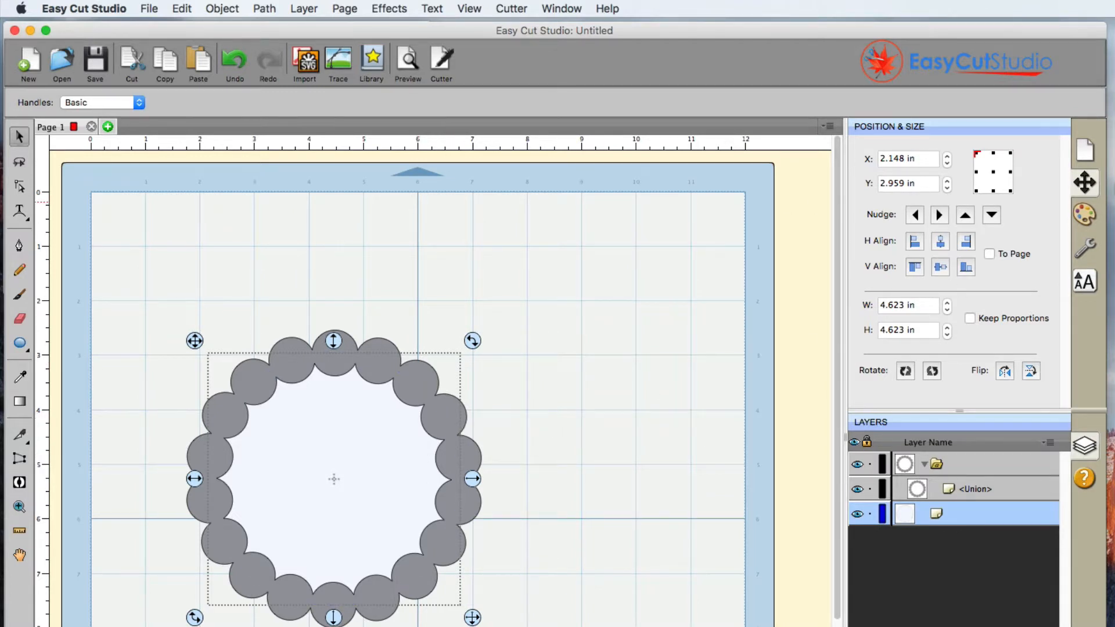
click(1085, 216)
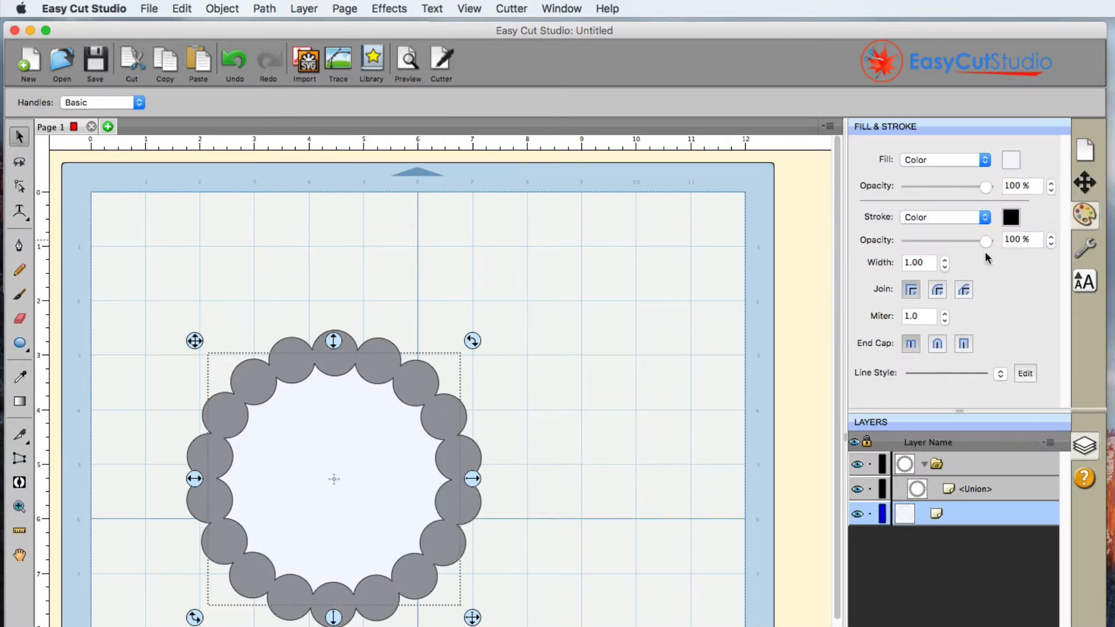
click(1010, 218)
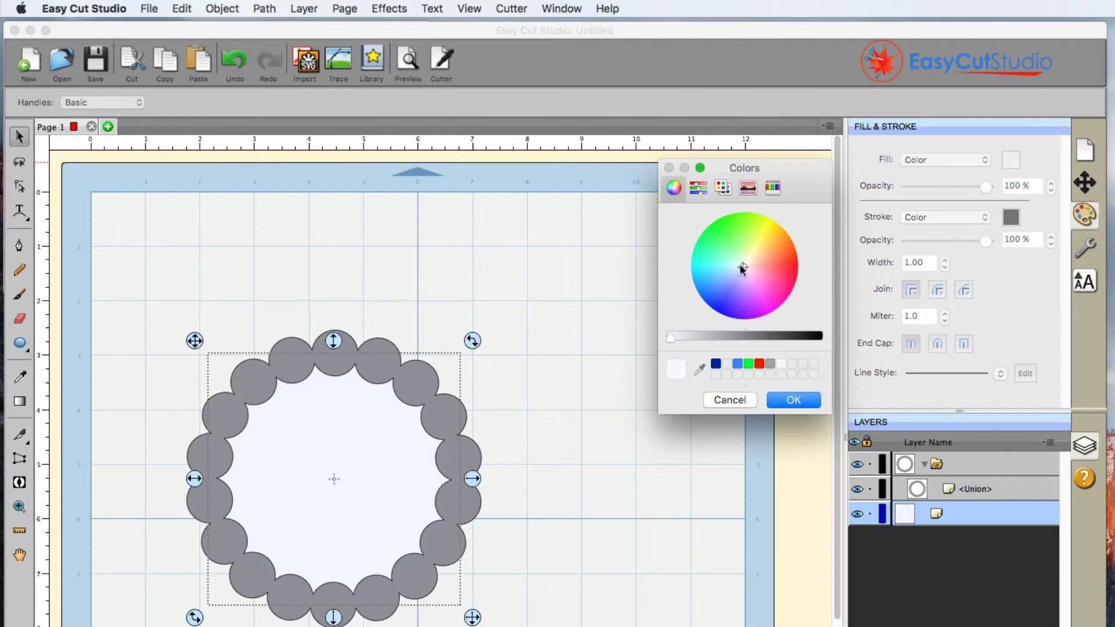
click(793, 400)
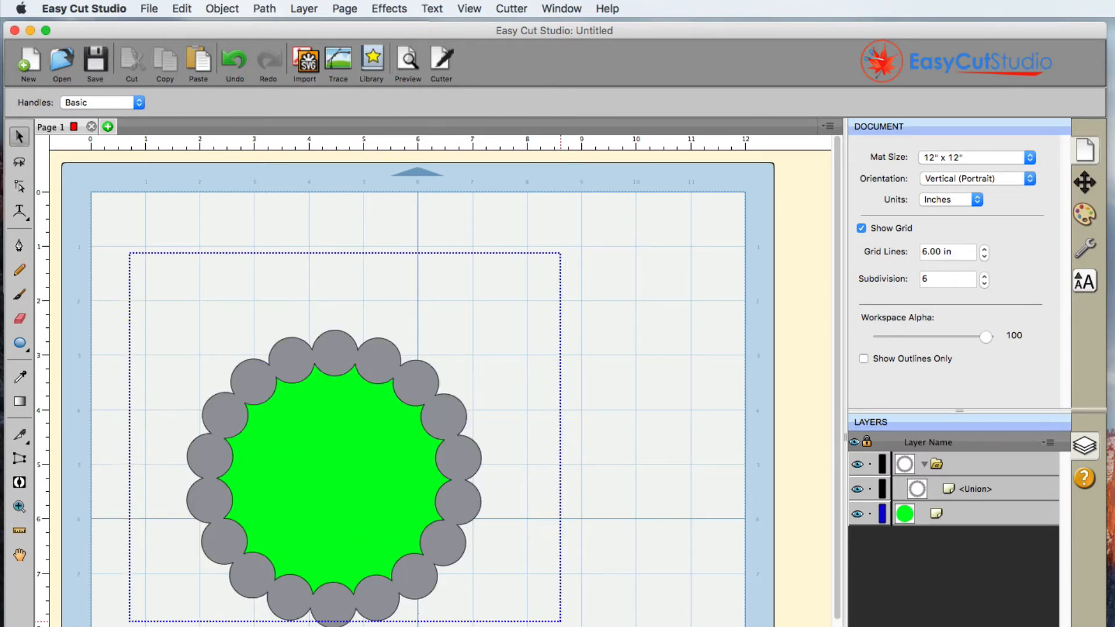
Step: Select the green circle and scalloped ring and unite them into one solid green shape
click(334, 494)
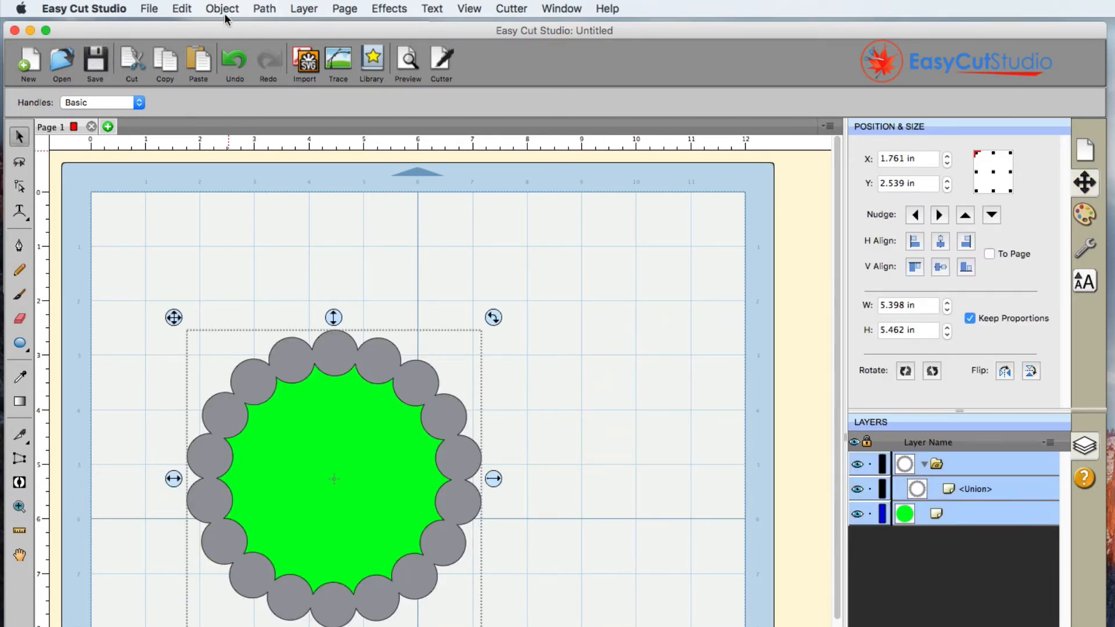
click(265, 8)
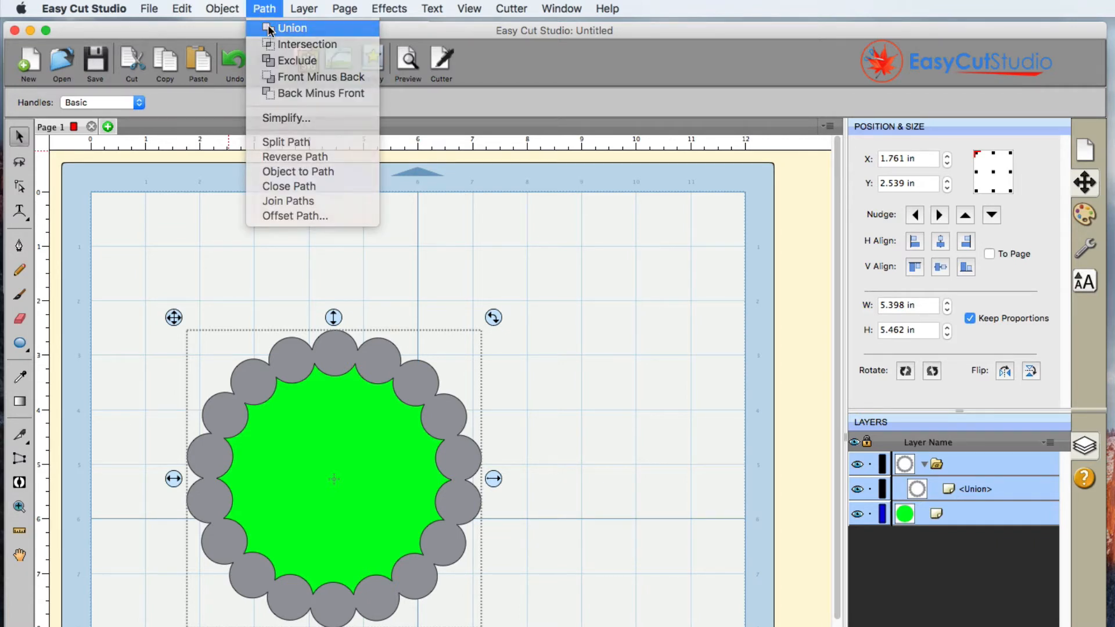
click(291, 28)
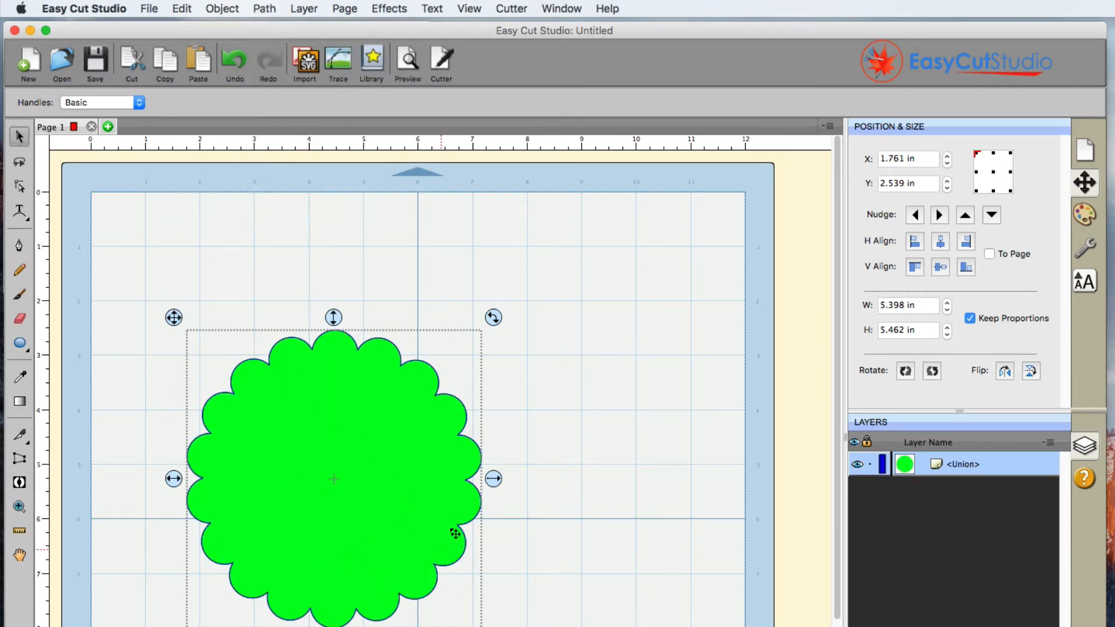
mouse_move(470, 581)
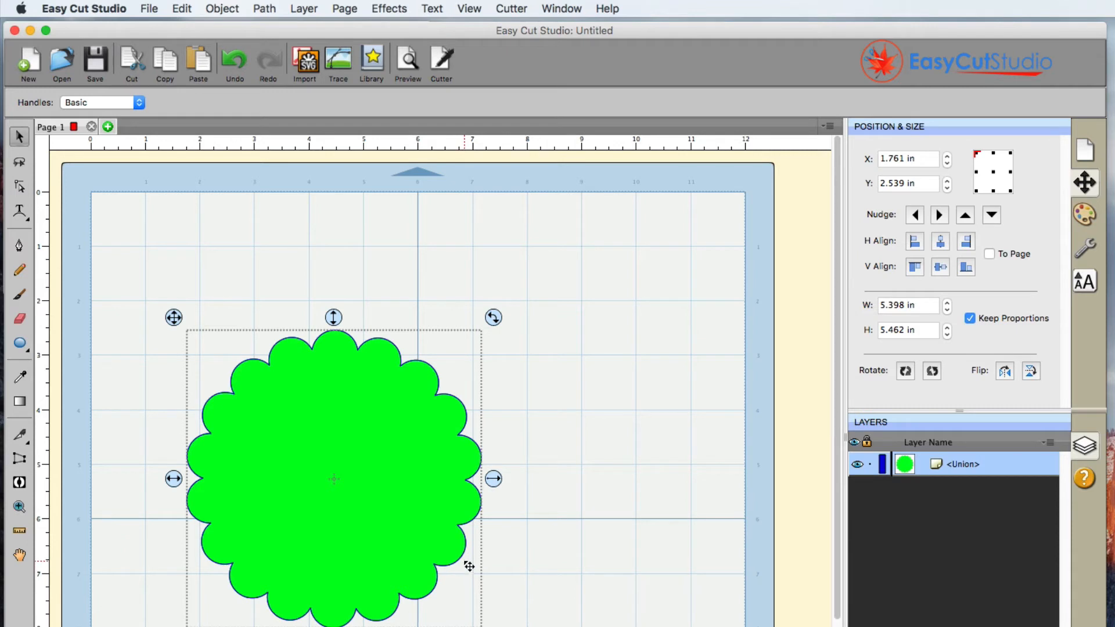
mouse_move(433, 573)
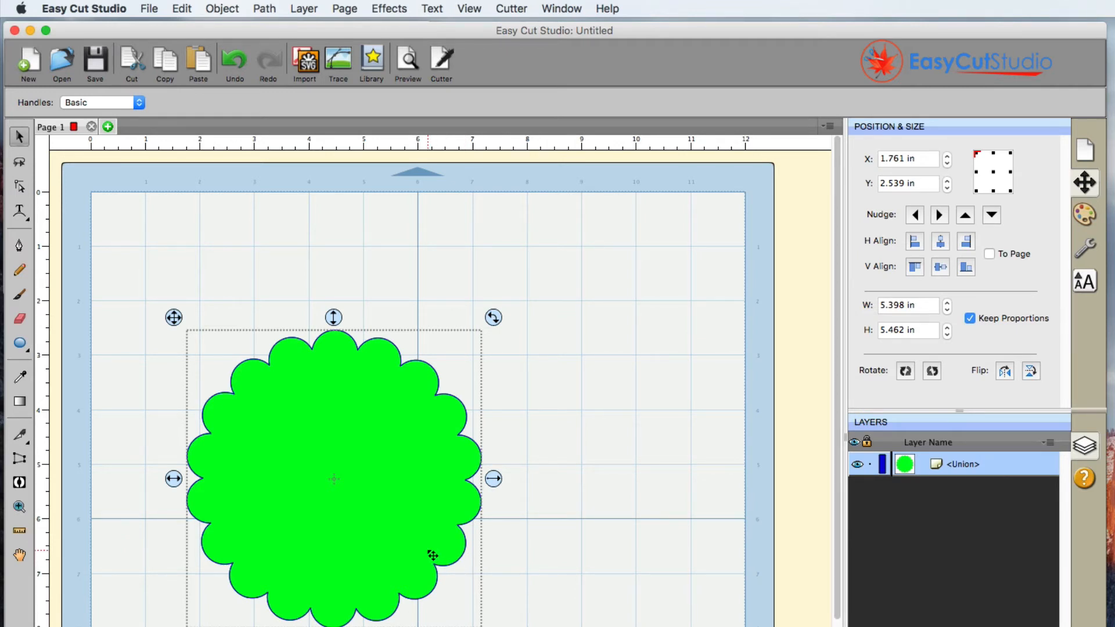
mouse_move(432, 546)
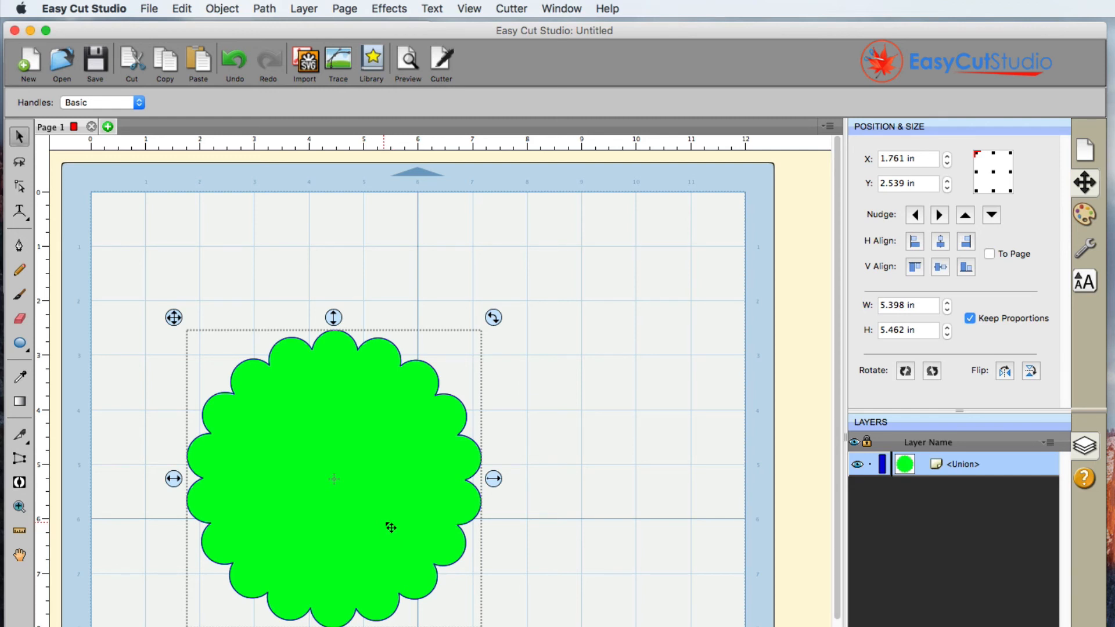
mouse_move(334, 460)
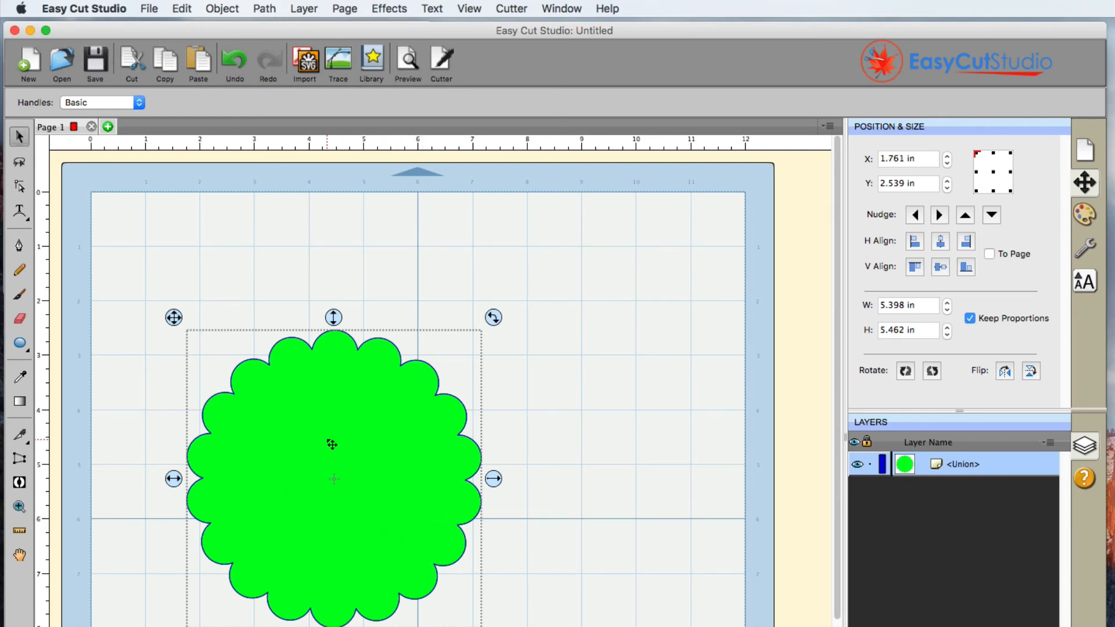